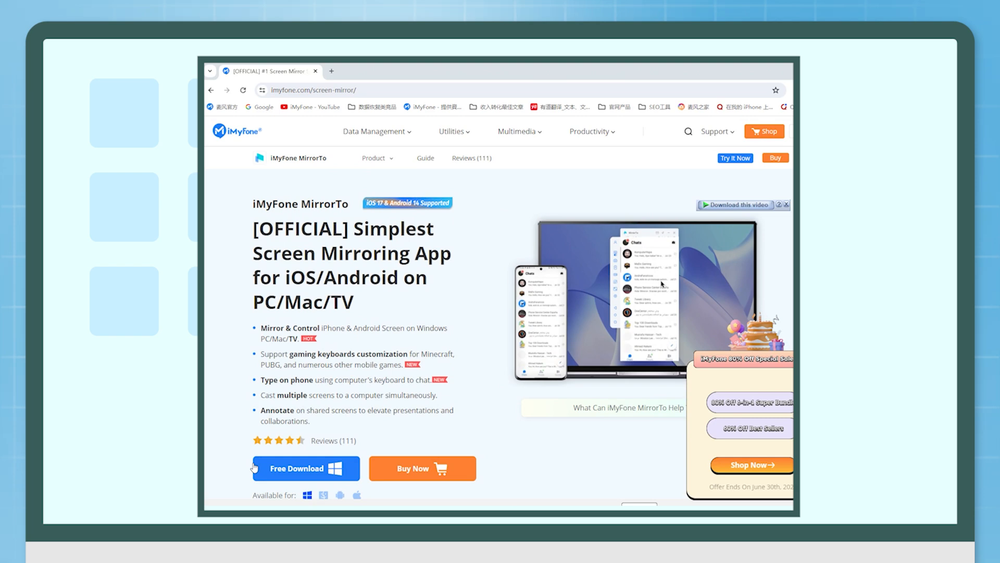
Download the MirrorTo installer for Windows from the iMyFone product page.
{"action": "left_click", "coordinate": [305, 468]}
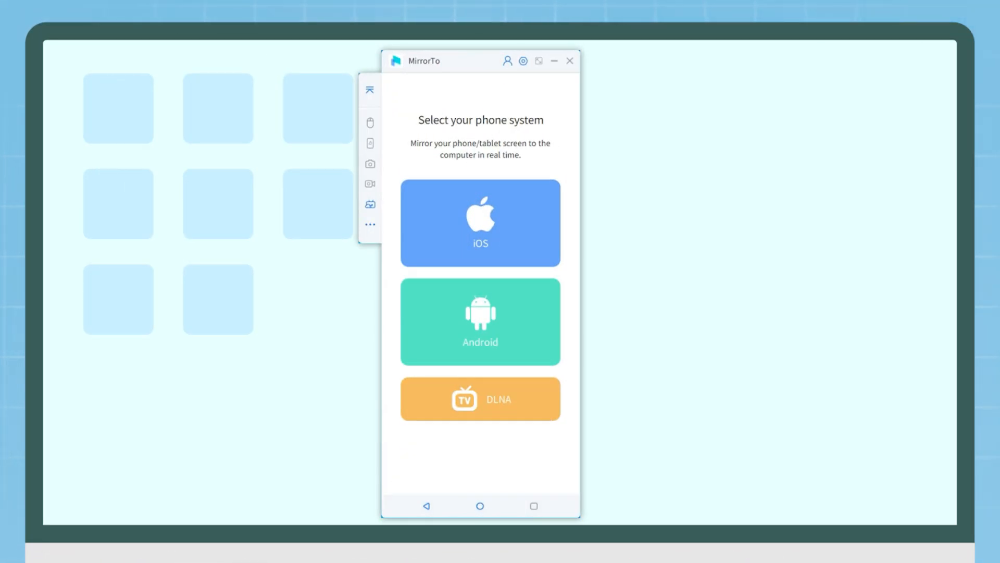
Choose iOS mirroring over USB so the connected iPhone's screen appears on the PC.
{"action": "left_click", "coordinate": [479, 223]}
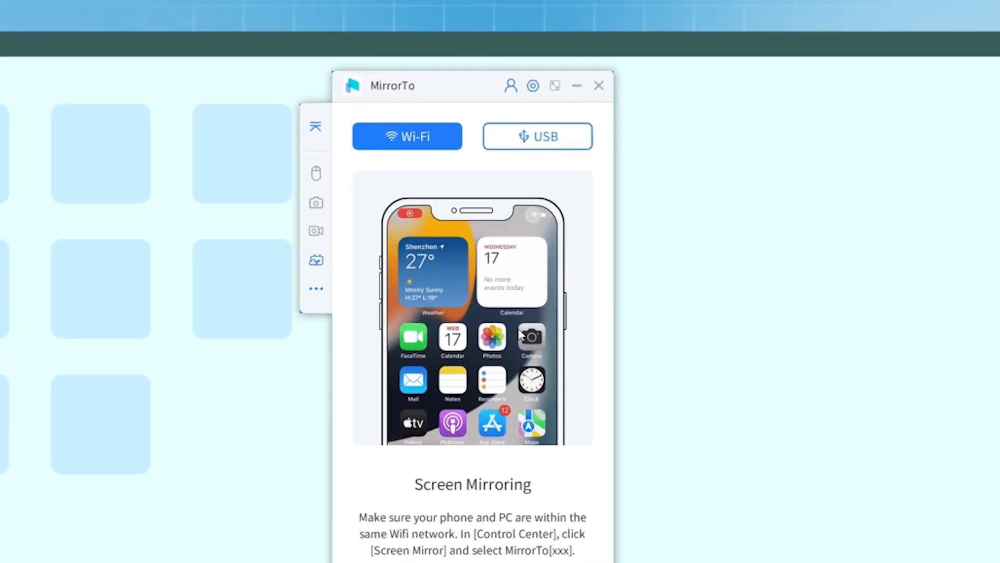
{"action": "left_click", "coordinate": [536, 136]}
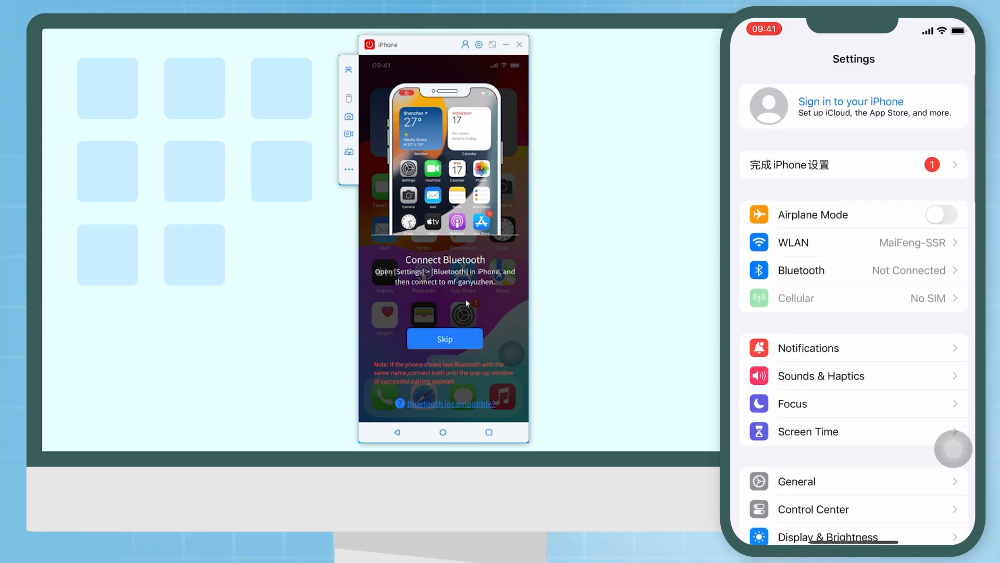
Pair the iPhone with the computer's Bluetooth device MF-GANYUZHEN.
{"action": "left_click", "coordinate": [801, 270]}
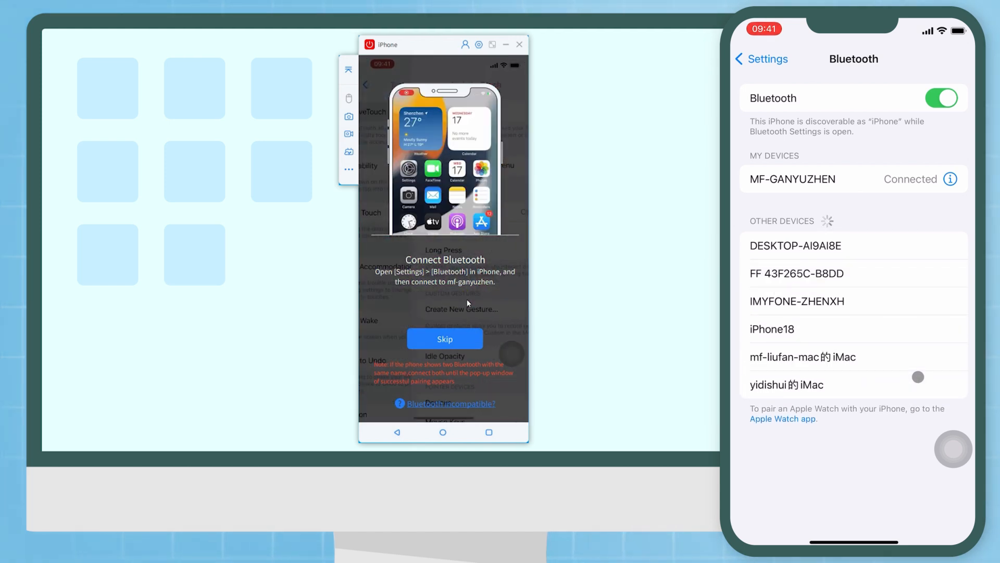
{"action": "left_click", "coordinate": [445, 338]}
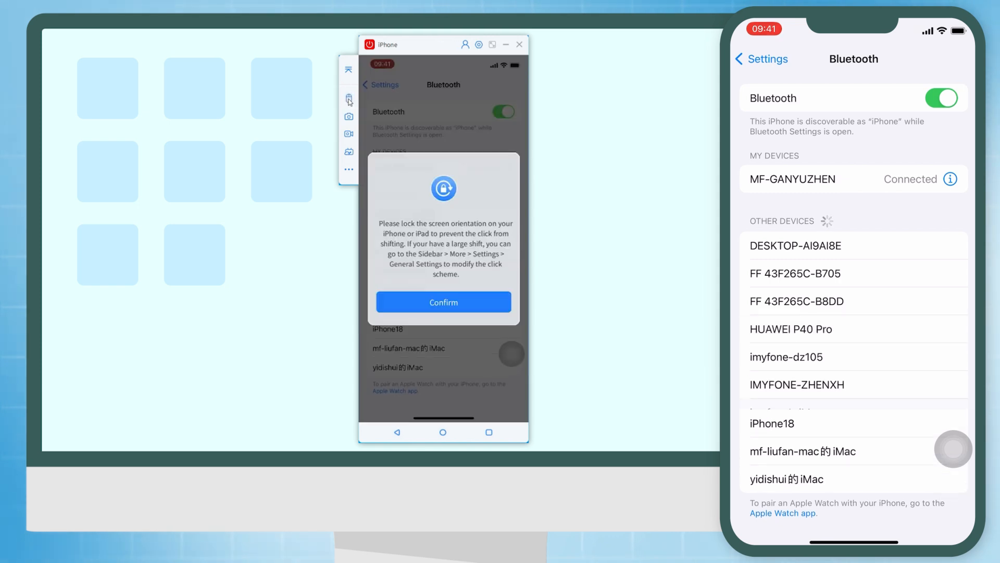
Confirm the orientation notice, sketch on the phone with the mouse, and return to the home screen.
{"action": "left_click", "coordinate": [442, 302]}
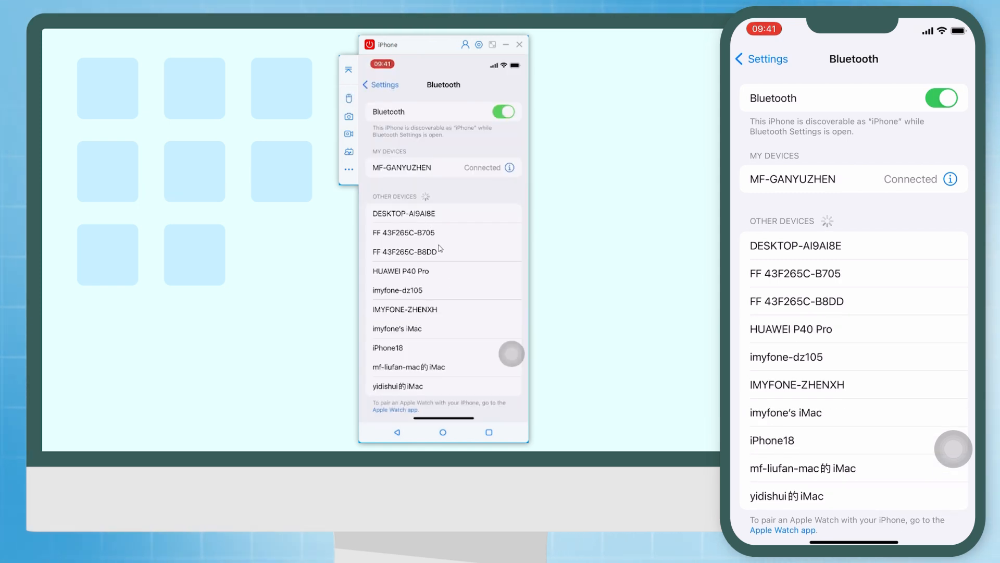
{"action": "left_click", "coordinate": [443, 431]}
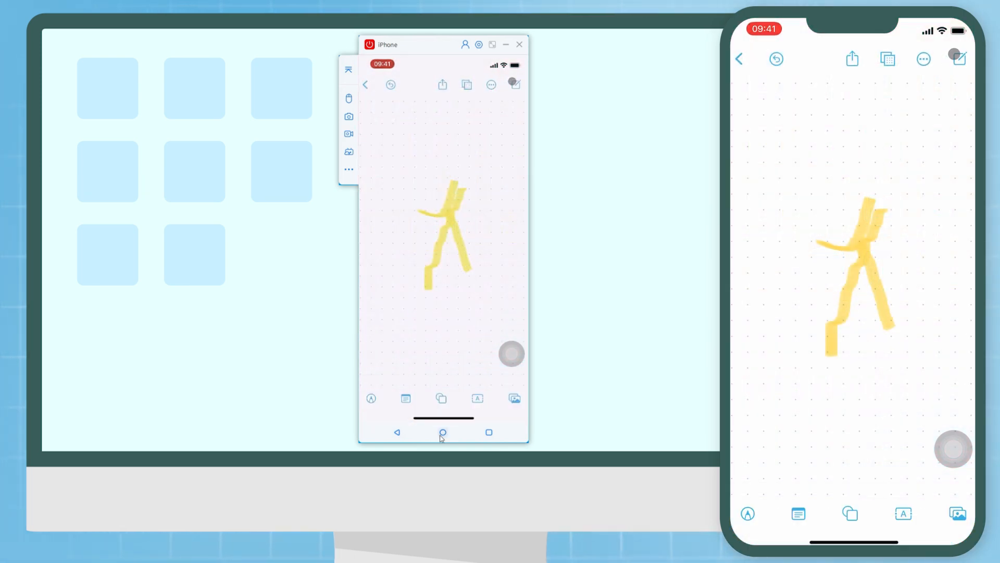
{"action": "left_click", "coordinate": [442, 432]}
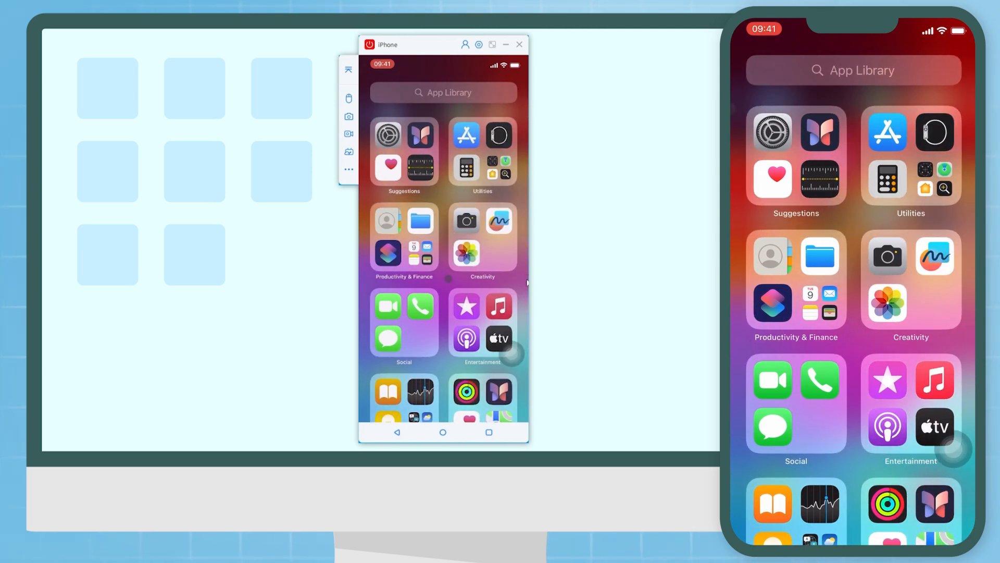